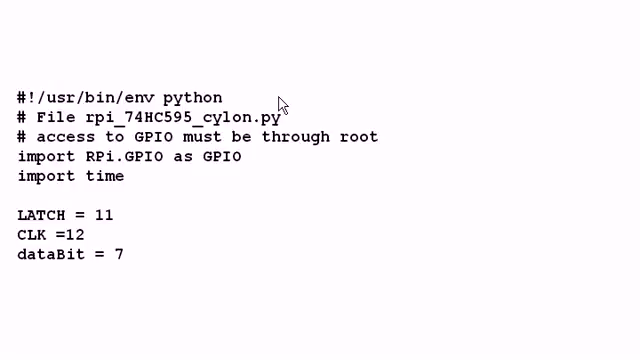
pyautogui.moveTo(10, 160)
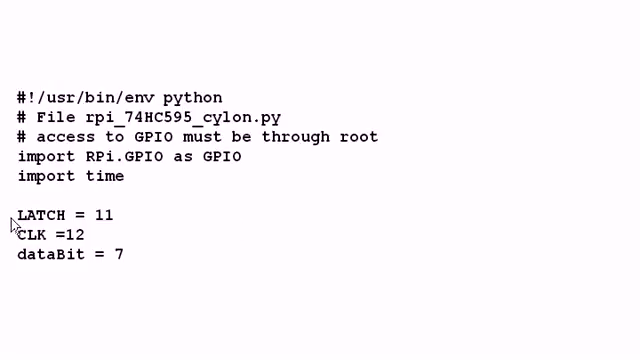
pyautogui.moveTo(130, 220)
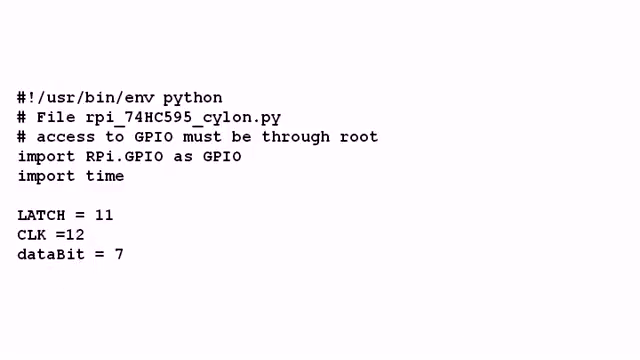
pyautogui.scroll(-3)
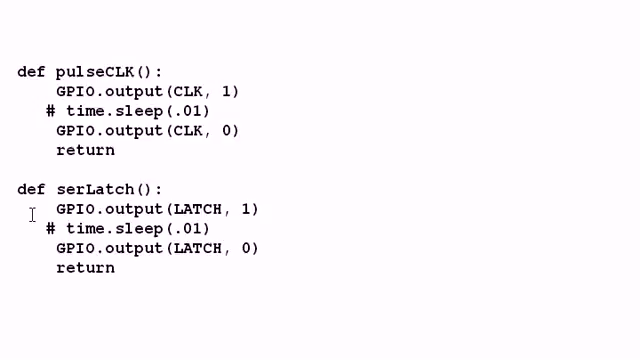
pyautogui.moveTo(268, 210)
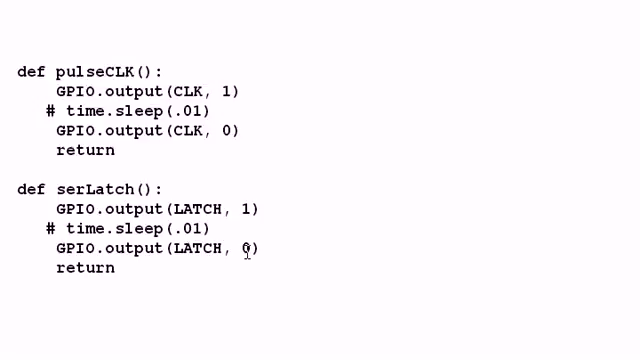
pyautogui.moveTo(268, 264)
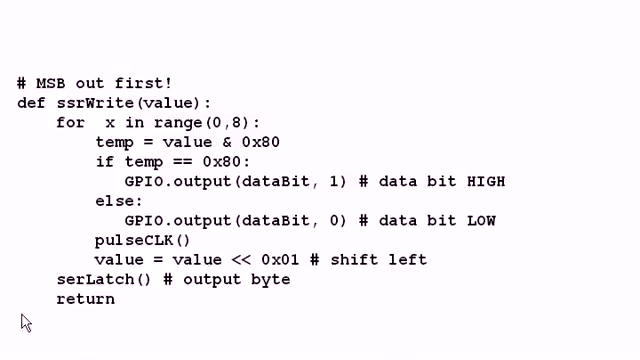
pyautogui.moveTo(404, 94)
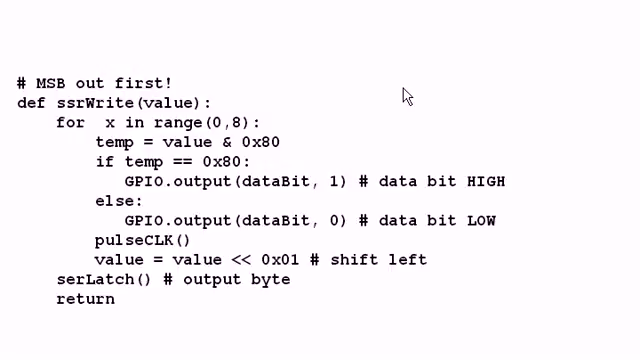